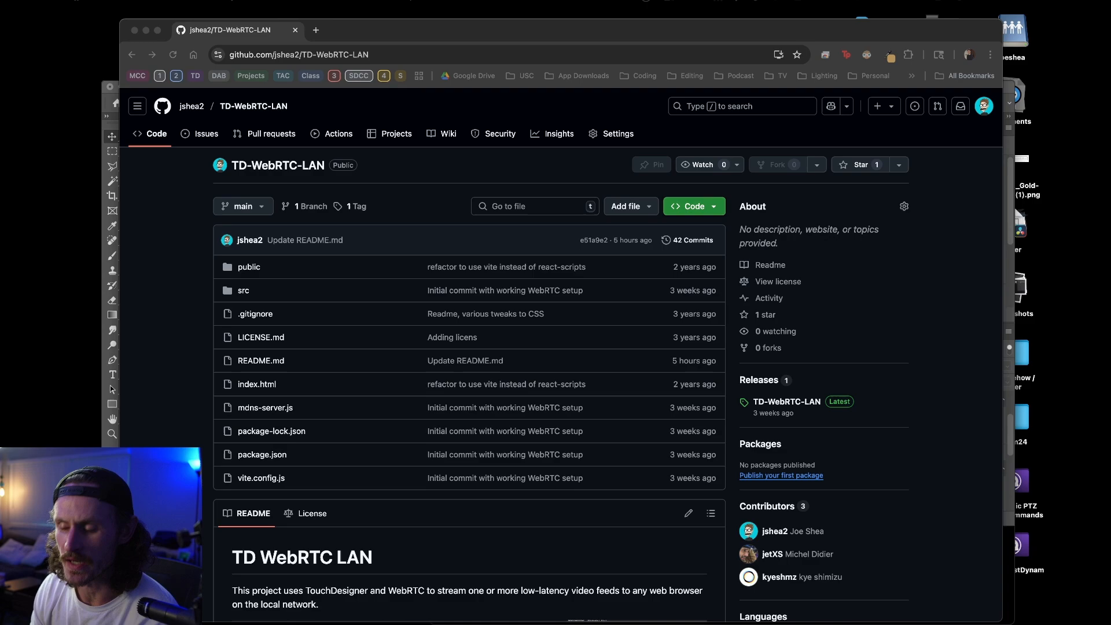
mouse_move(418, 70)
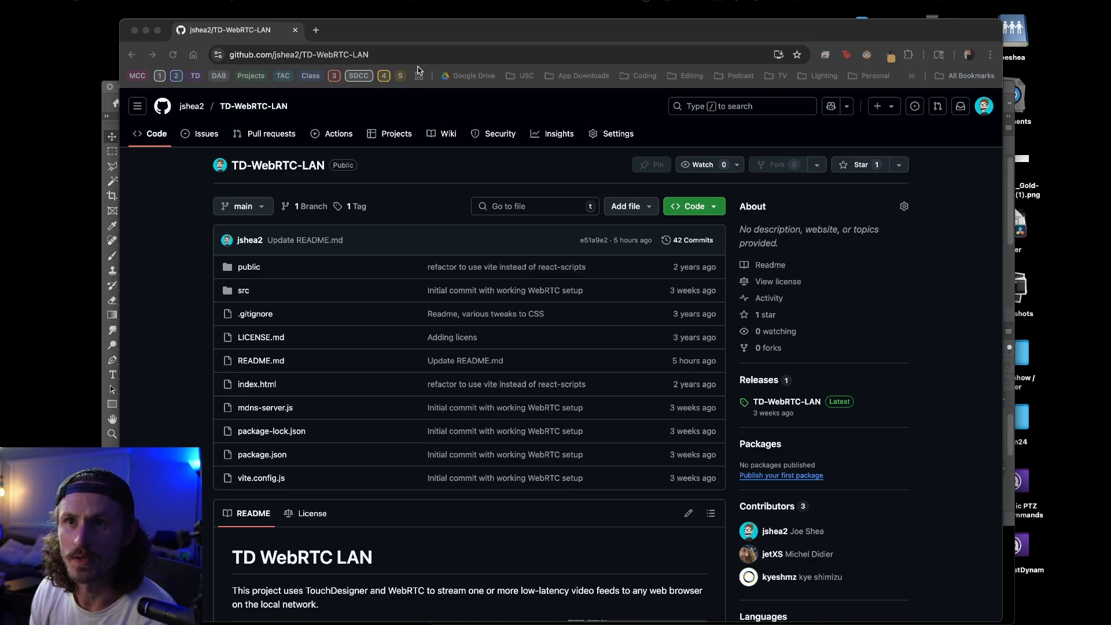
View the TD-WebRTC-LAN 1.0.0 release, then open WebRTC.toe from Downloads > WebRTC 2
click(298, 54)
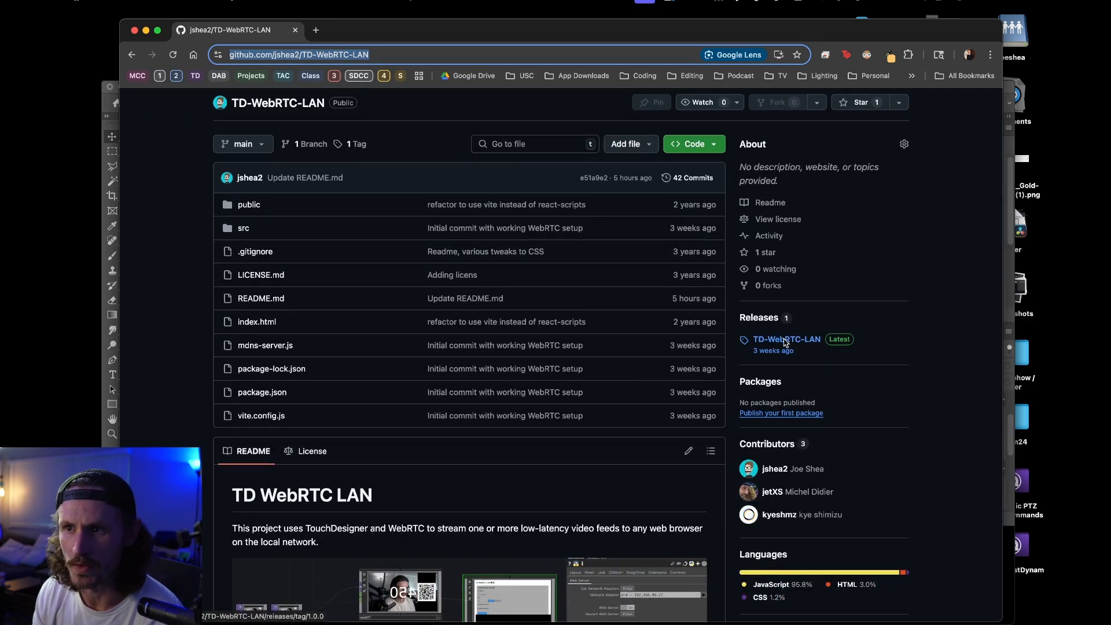
click(786, 338)
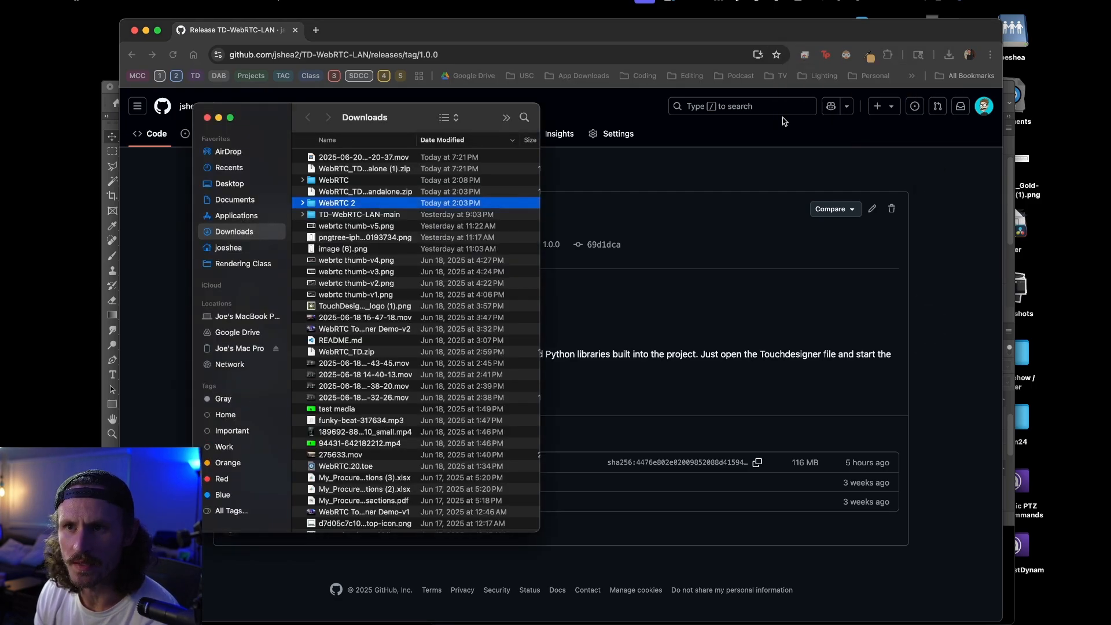
double_click(337, 204)
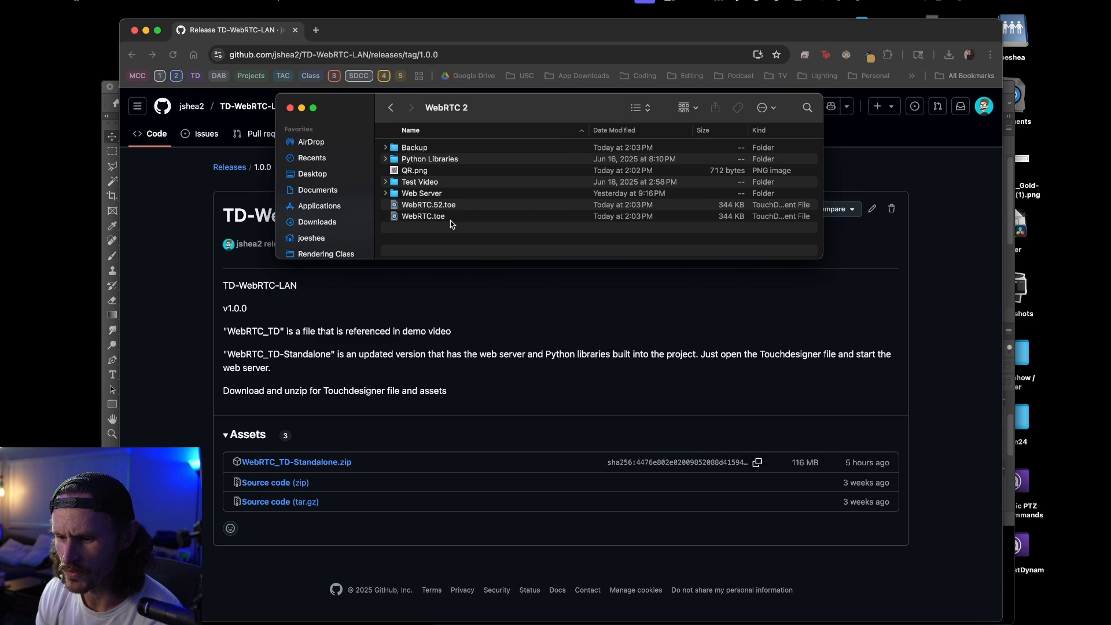
click(423, 215)
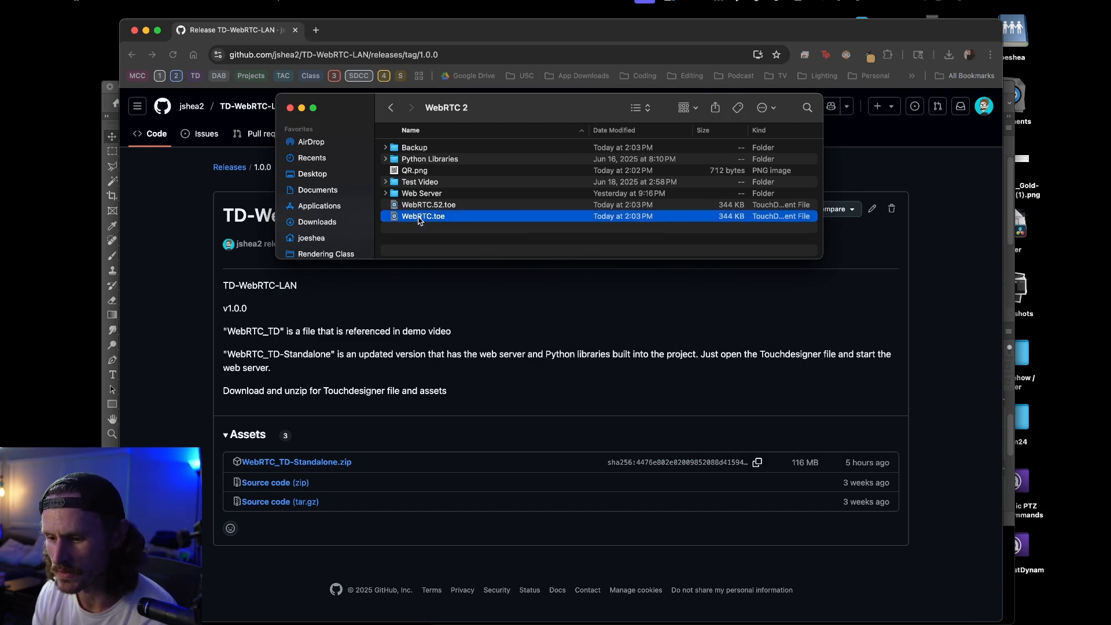
double_click(428, 205)
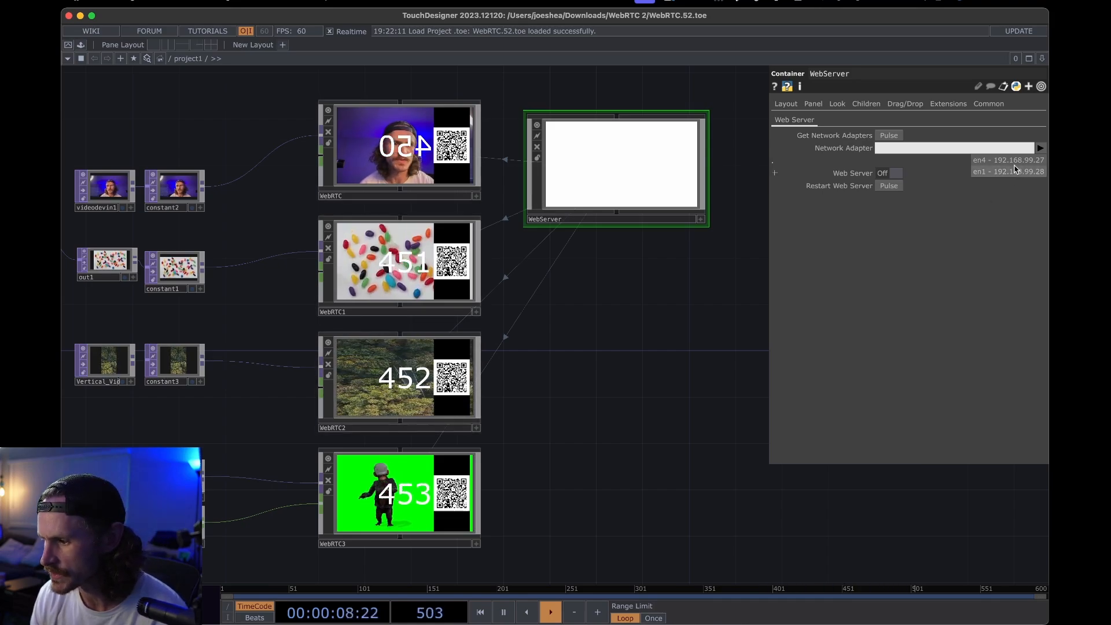
Set the Network Adapter to en4 - 192.168.99.27 and switch Web Server On
click(1007, 159)
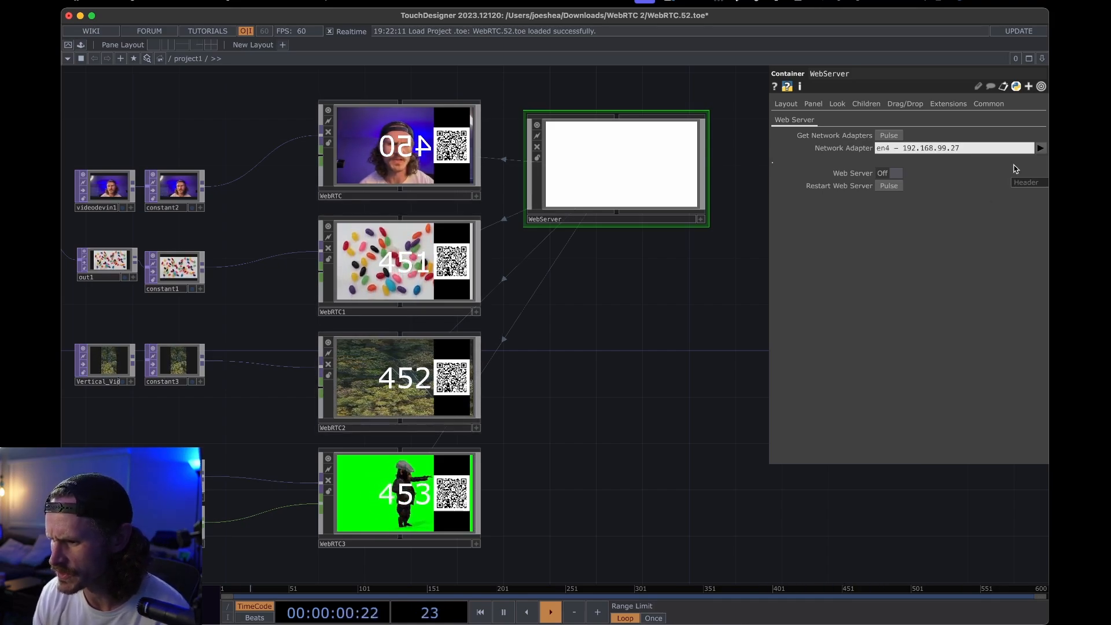
click(889, 173)
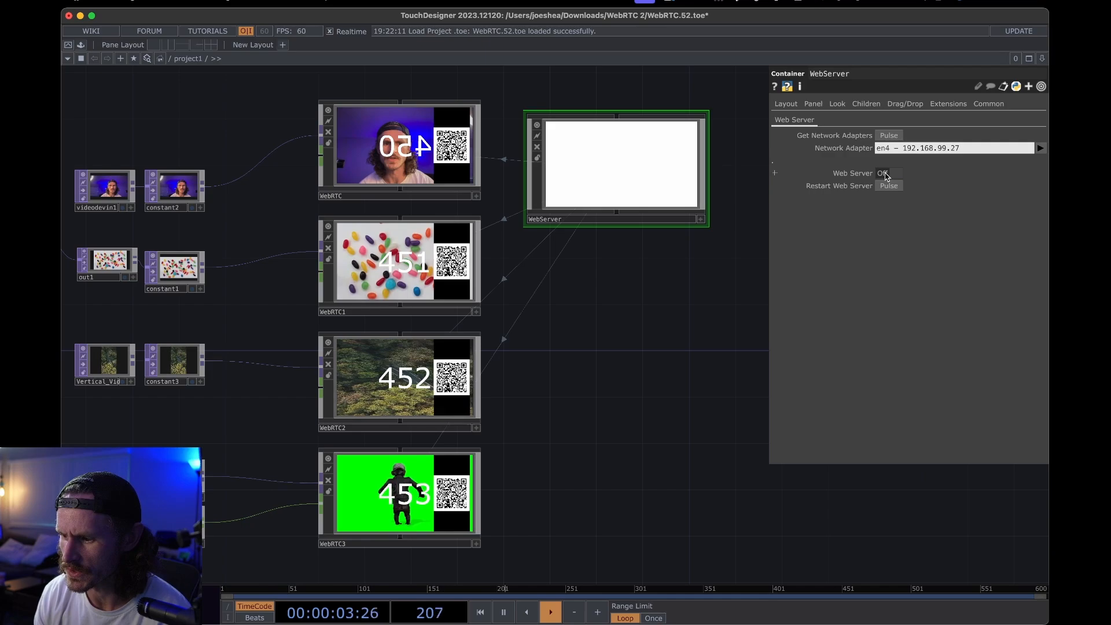
click(887, 173)
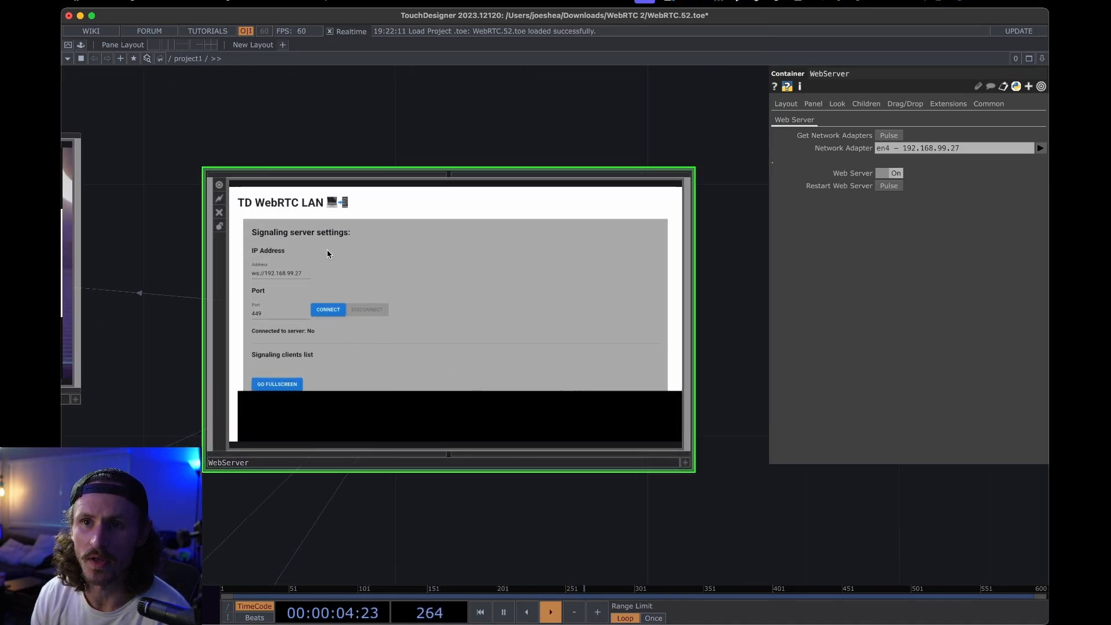
mouse_move(355, 397)
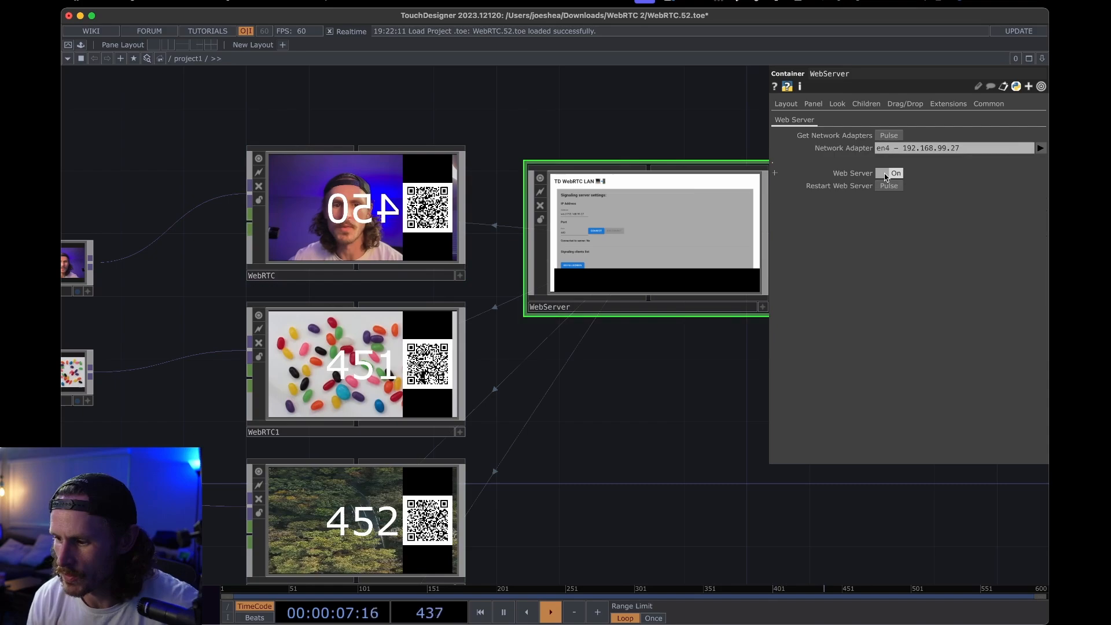
click(354, 212)
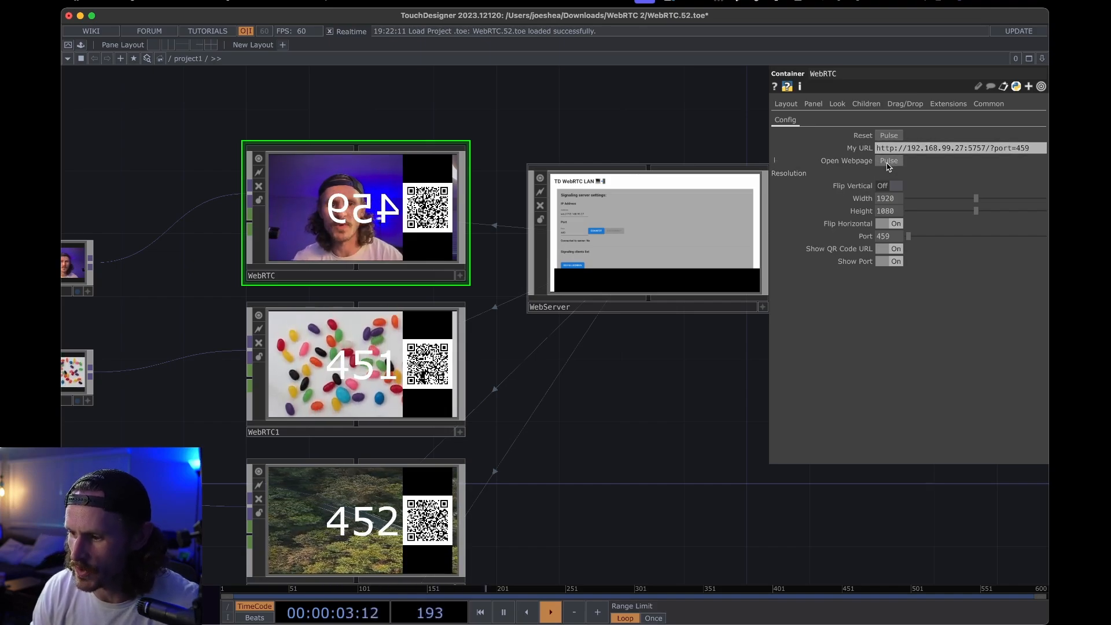
Open the port 459 webpage and scroll down to the connected webcam video
click(888, 160)
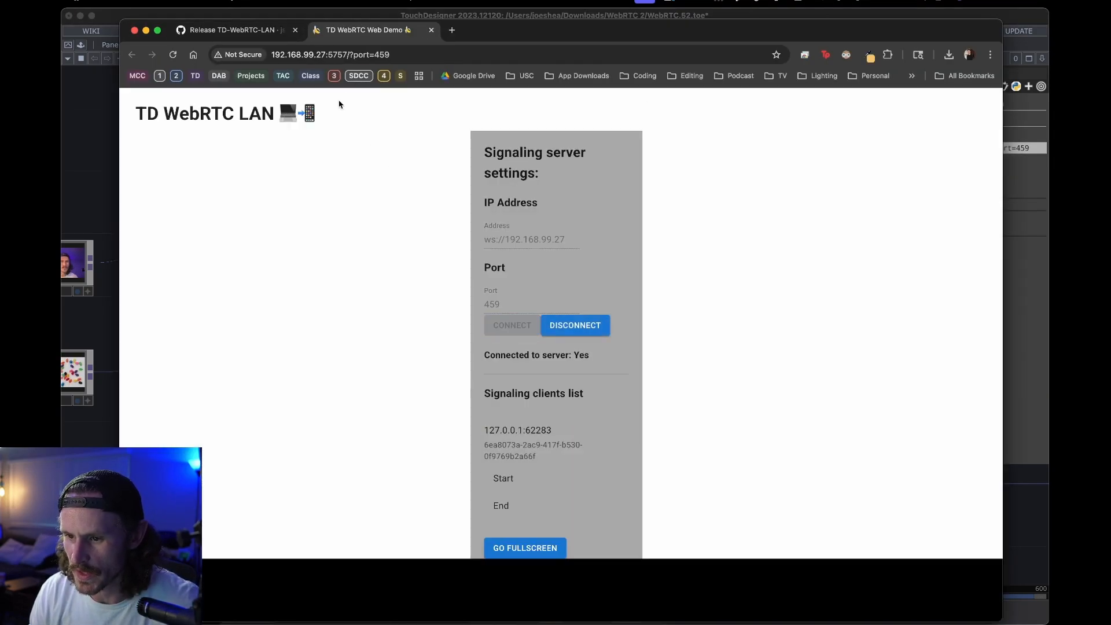
click(329, 55)
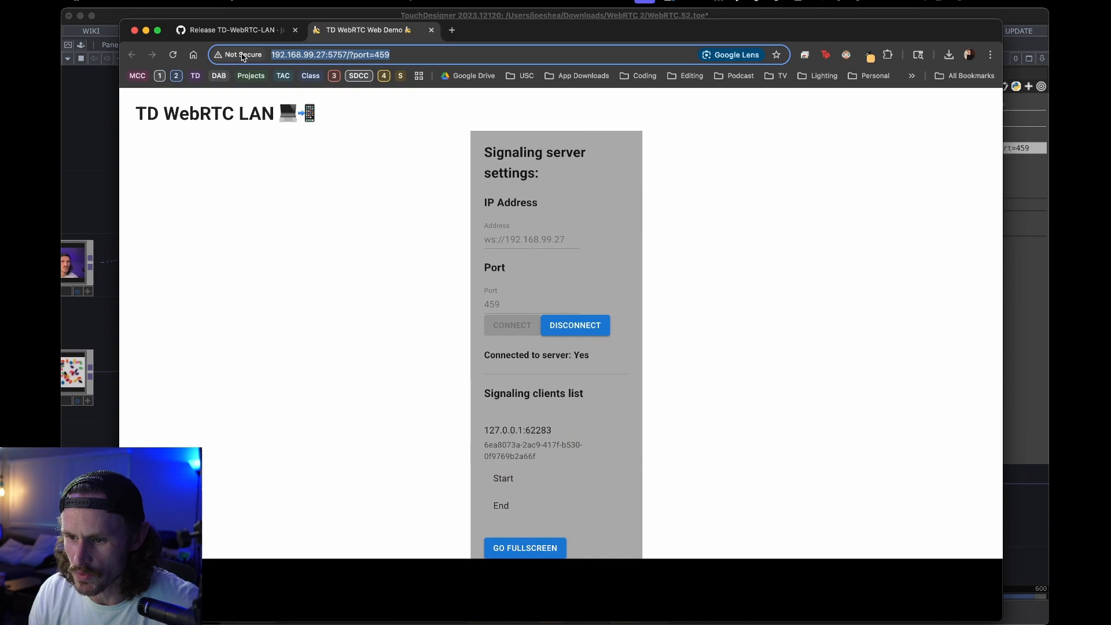
scroll(down, 3)
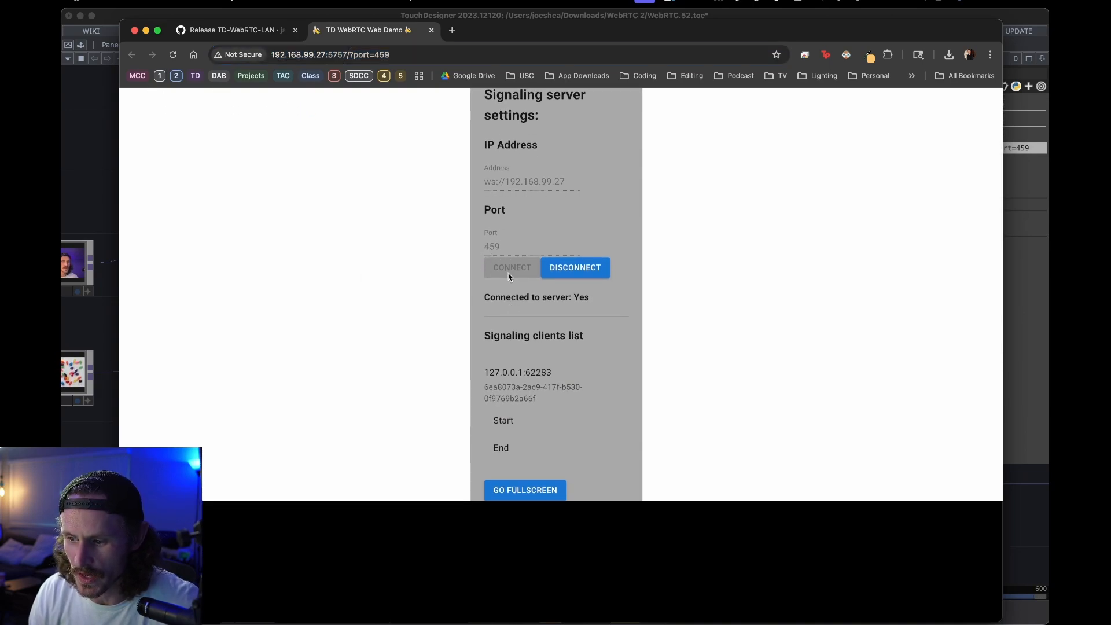
scroll(down, 3)
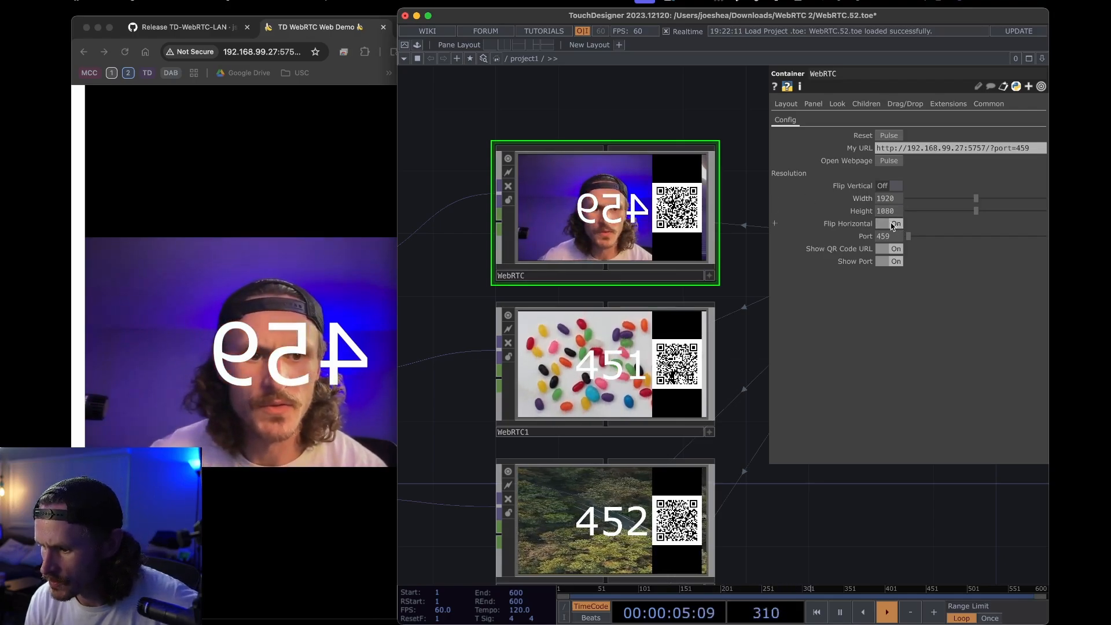
Turn Flip Horizontal off on the WebRTC component for the 459 feed
click(895, 223)
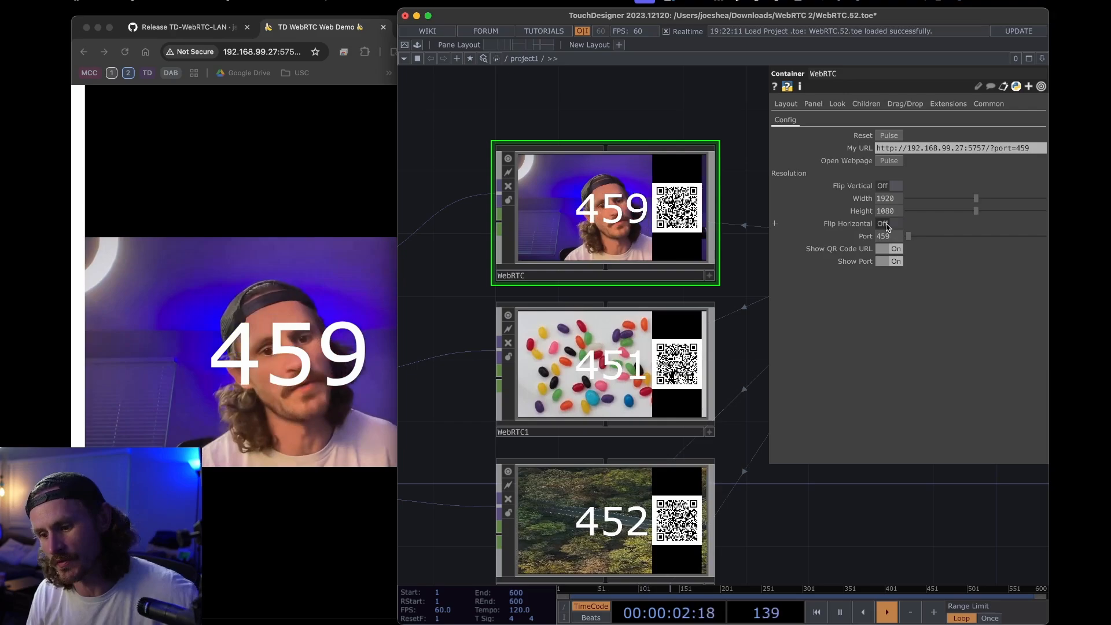
click(890, 223)
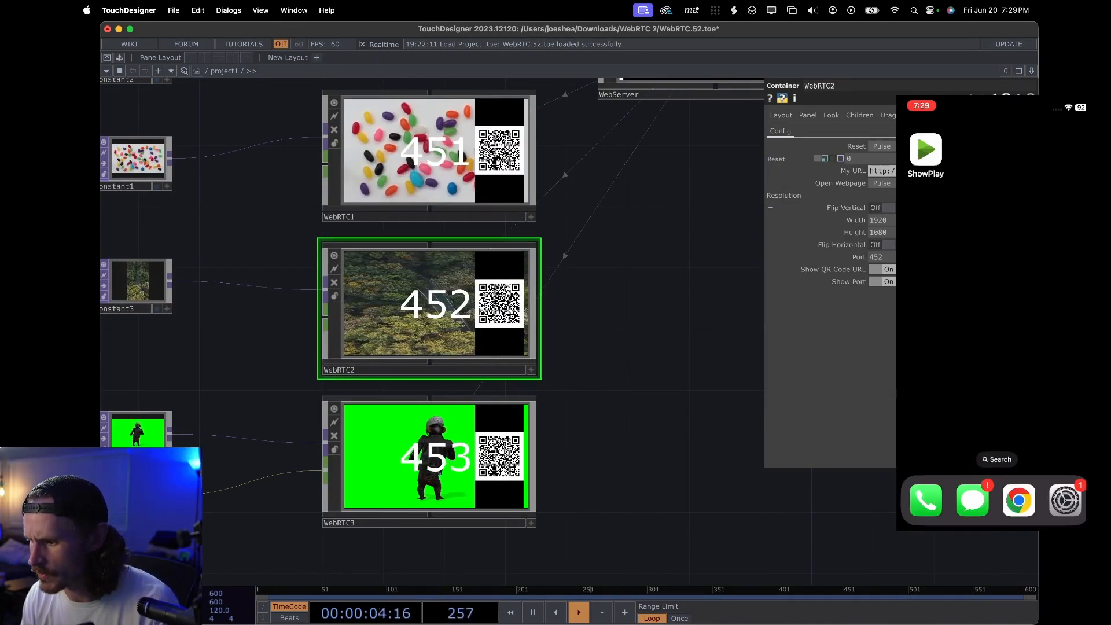
Turn on Flip Vertical for WebRTC2, connect the phone via QR code, and toggle Flip Horizontal
click(888, 207)
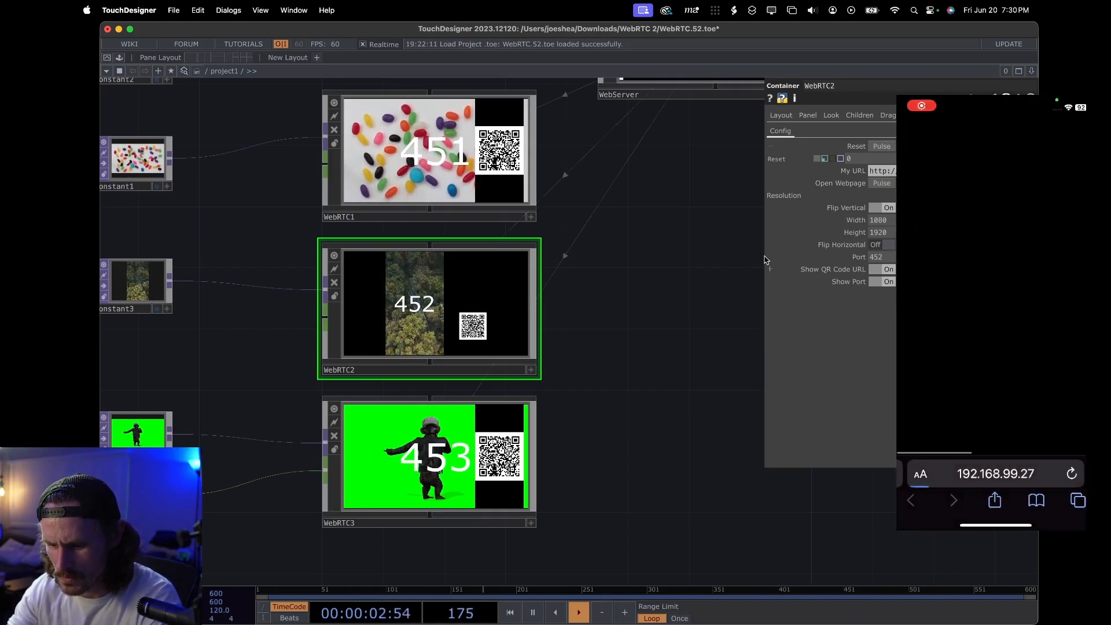
click(992, 474)
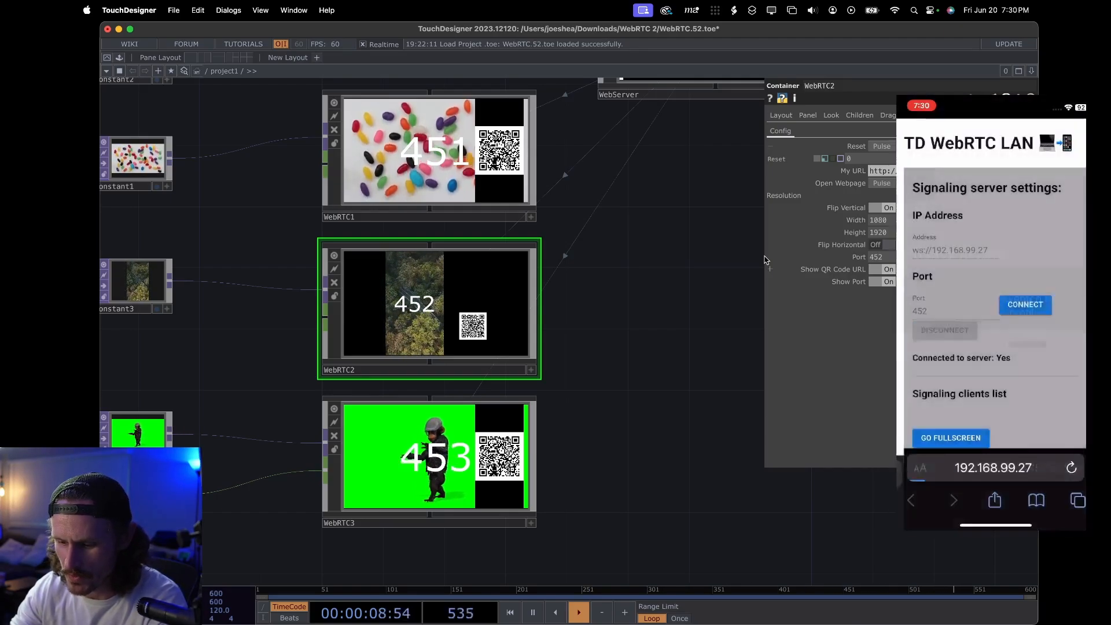
click(1024, 304)
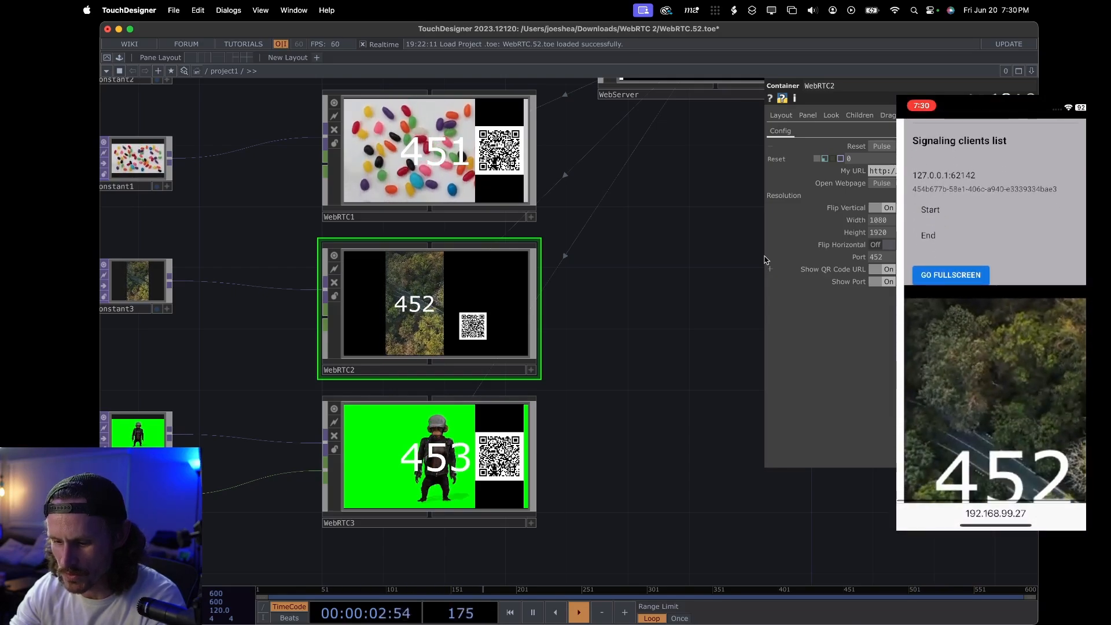
click(950, 275)
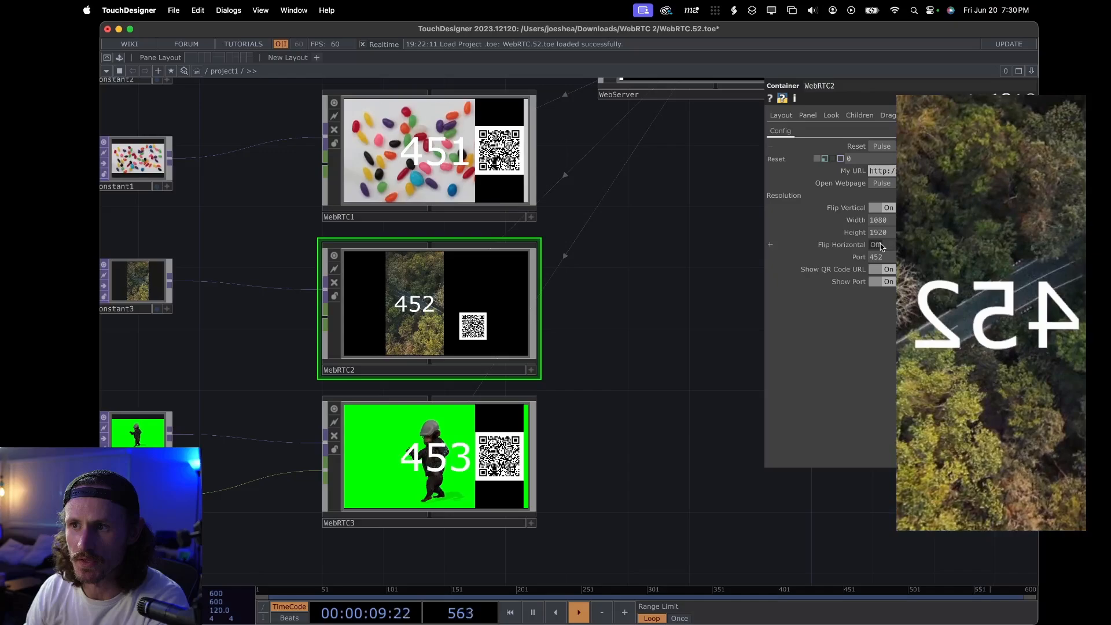
click(881, 244)
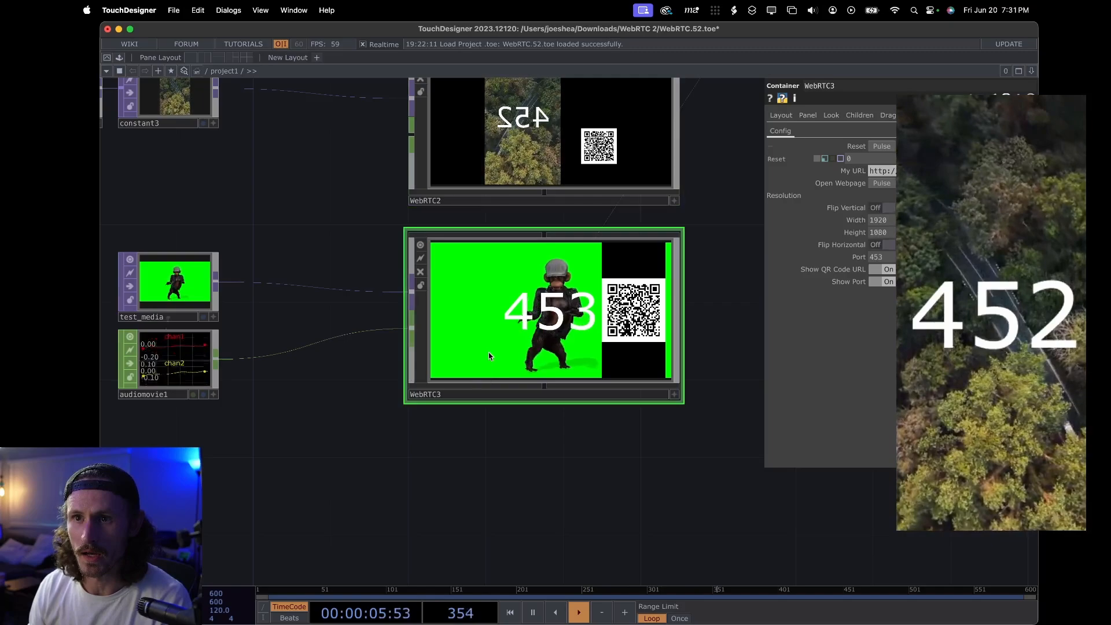
Select the WebRTC3 component to show the 453 green-screen stream's parameters
click(168, 366)
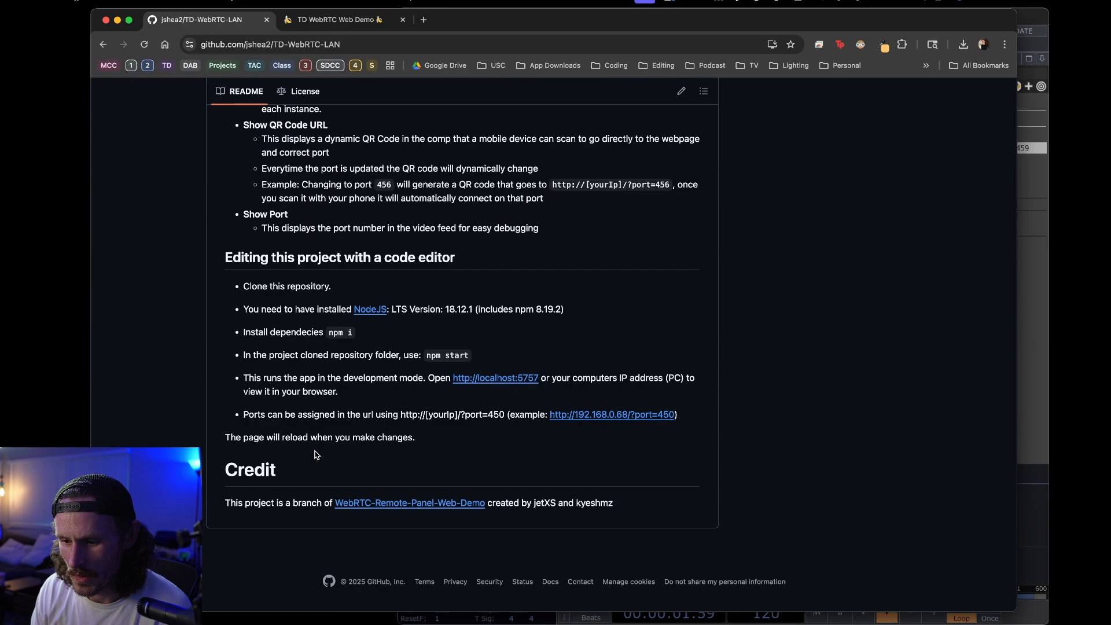
mouse_move(409, 502)
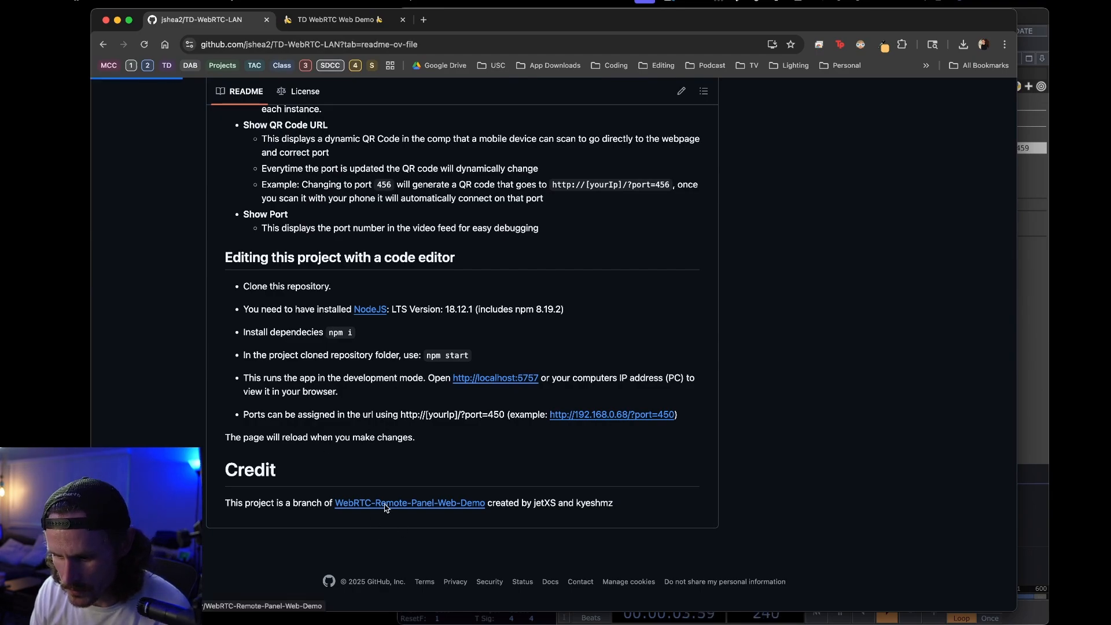
Follow the Credit link to WebRTC-Remote-Panel-Web-Demo and scroll to its Getting started section
click(410, 503)
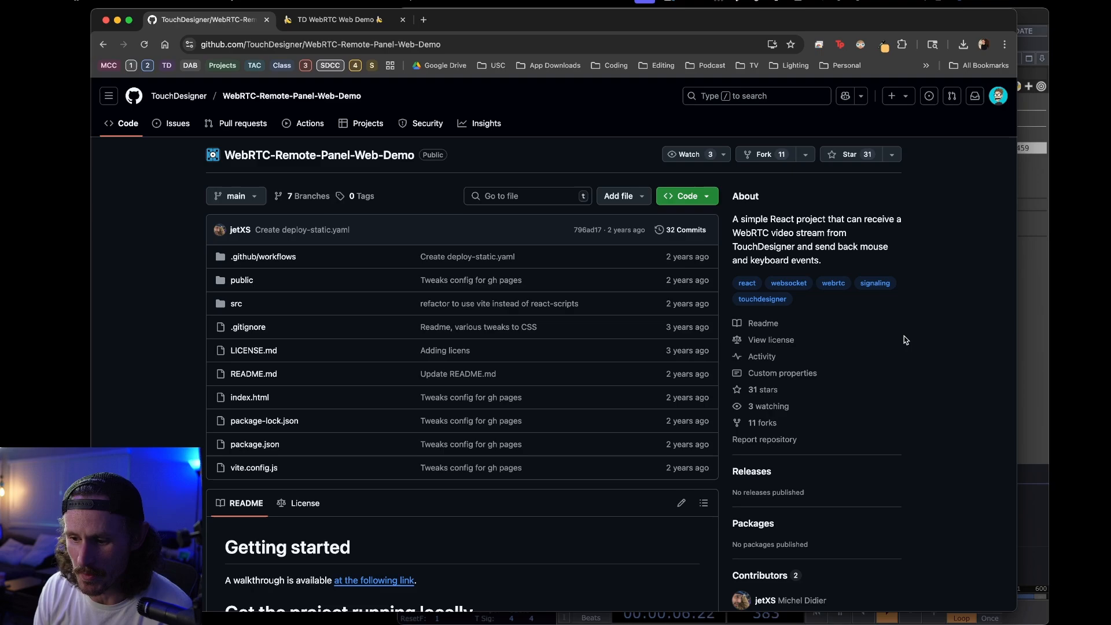
scroll(down, 3)
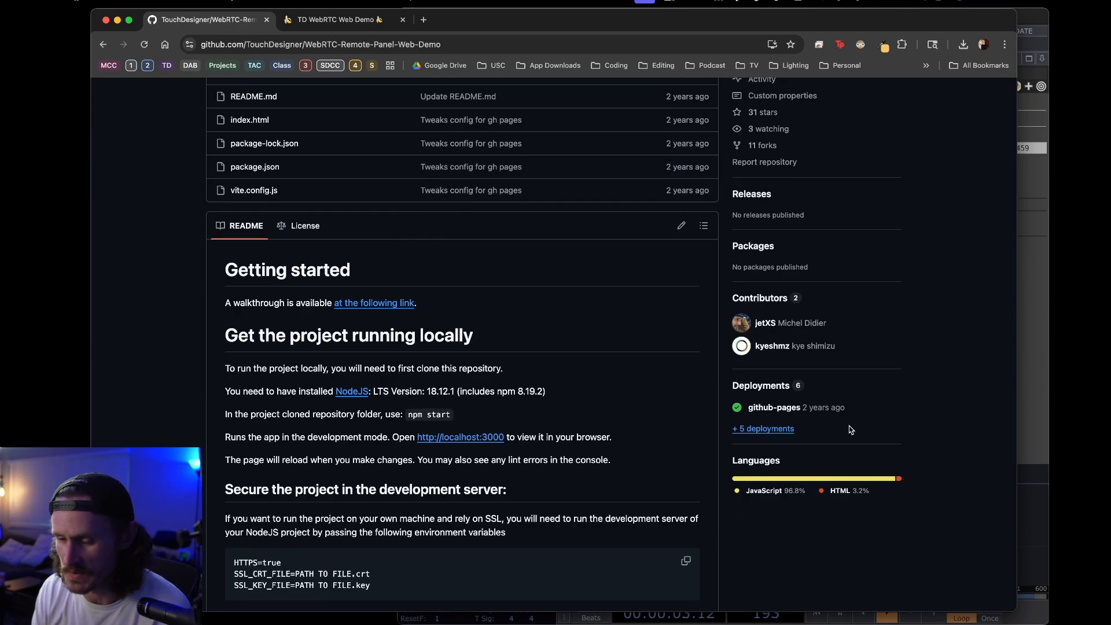